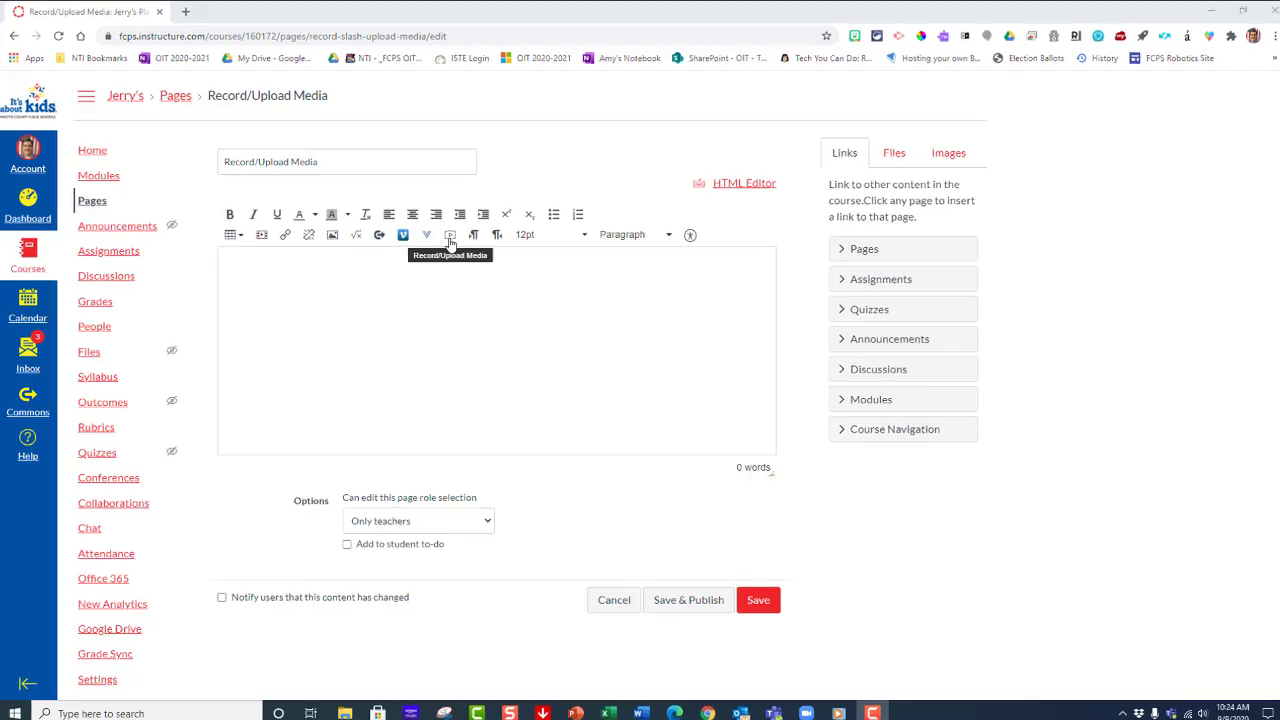
Step: Launch Record/Upload Media from the page editor toolbar, triggering Chrome's microphone/camera prompt
{"action": "left_click", "coordinate": [449, 234]}
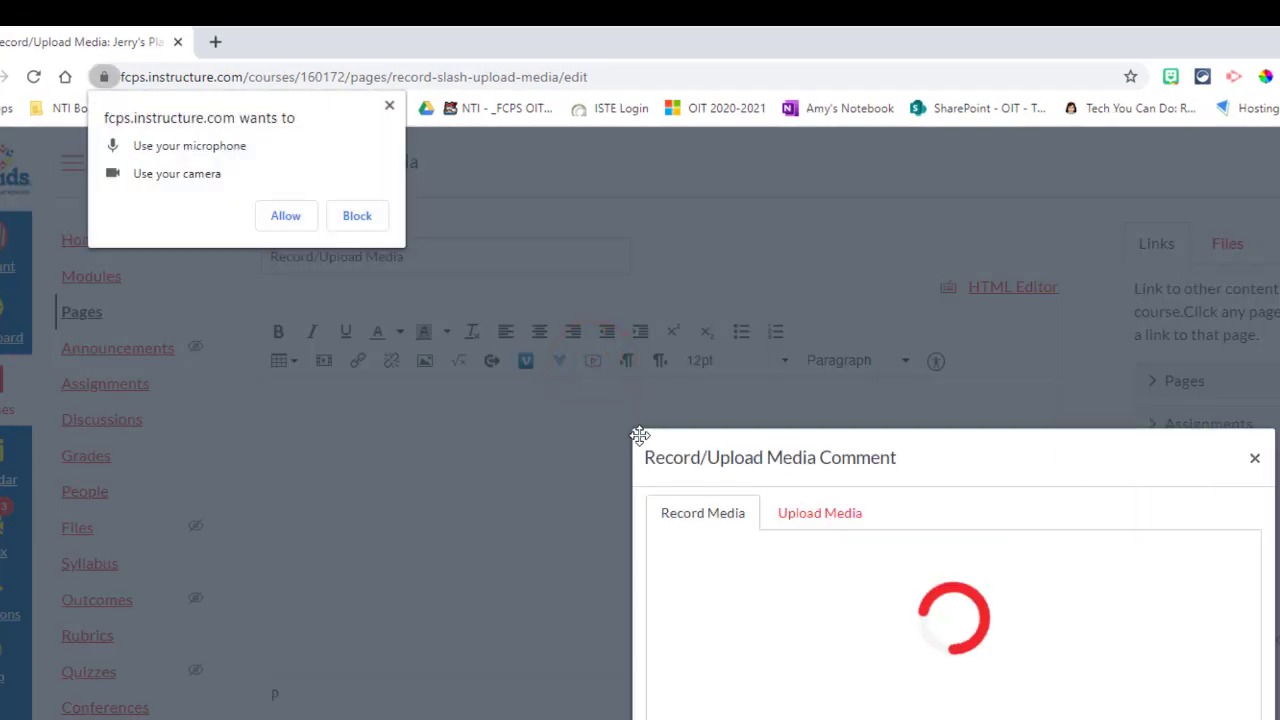
{"action": "mouse_move", "coordinate": [283, 140]}
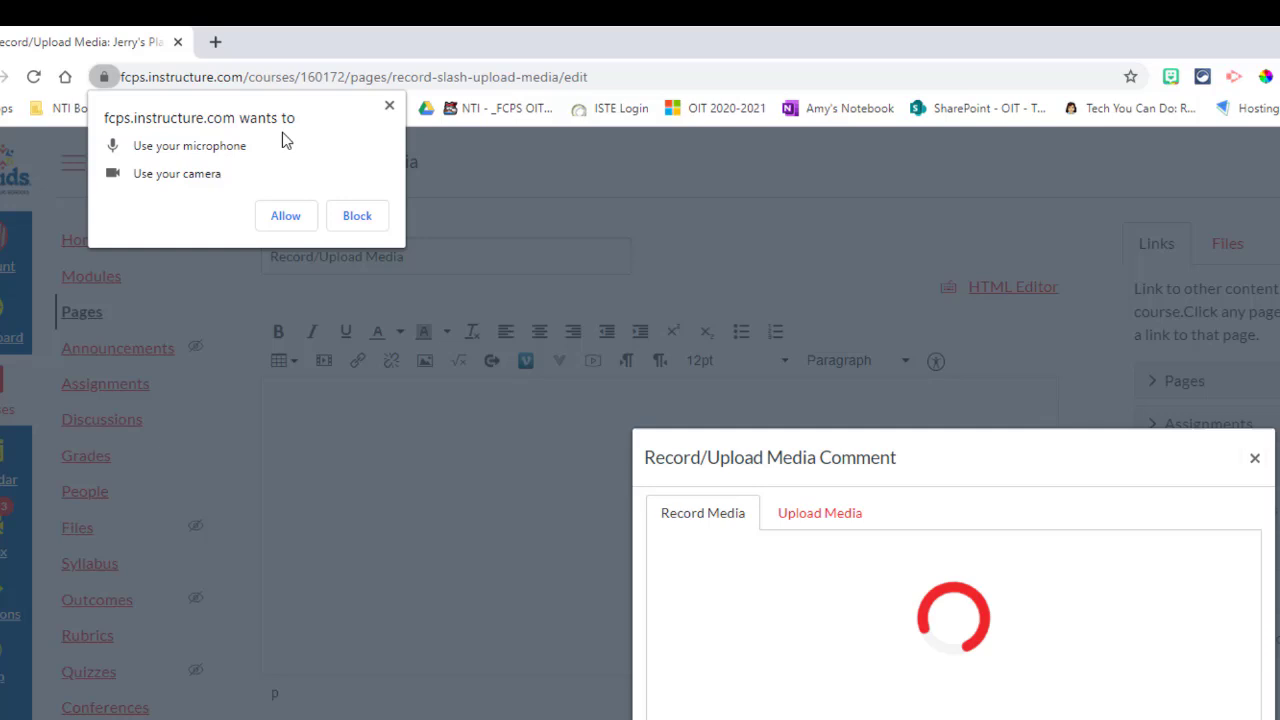
{"action": "mouse_move", "coordinate": [220, 132]}
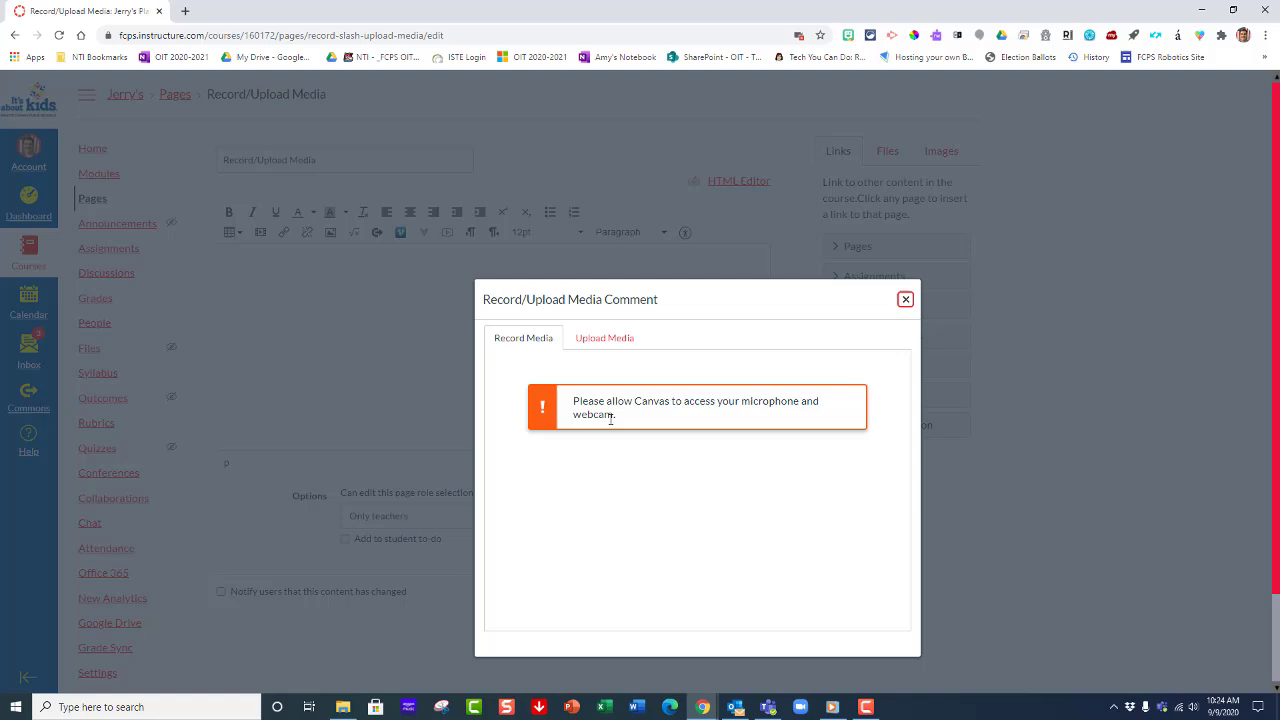
{"action": "mouse_move", "coordinate": [765, 424]}
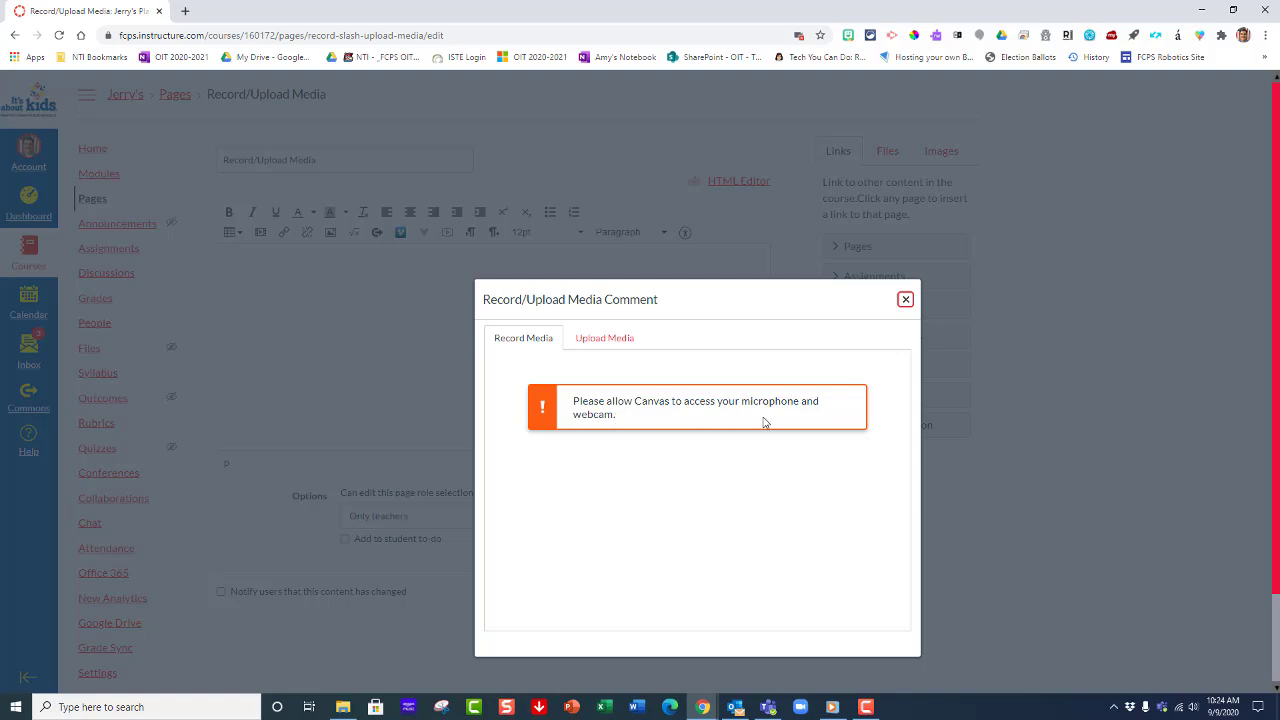
{"action": "mouse_move", "coordinate": [564, 389]}
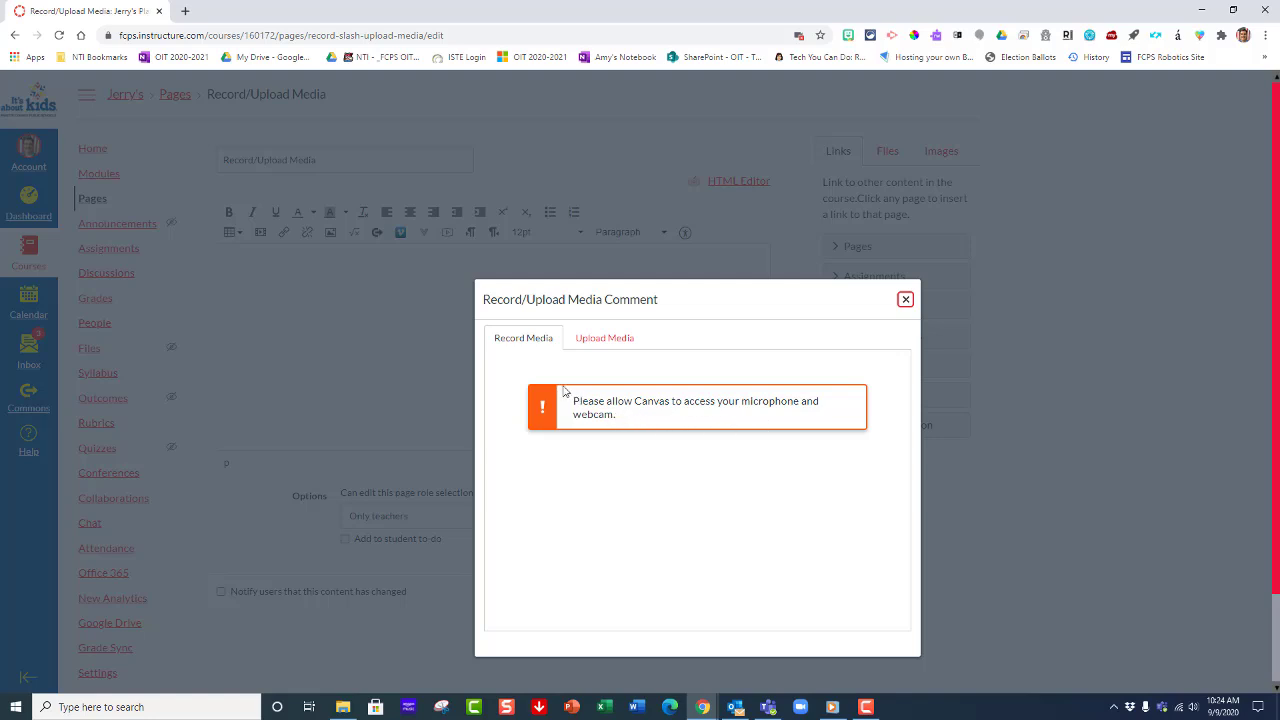
Step: Close the media window warning that Canvas needs microphone and webcam access
{"action": "left_click", "coordinate": [905, 299]}
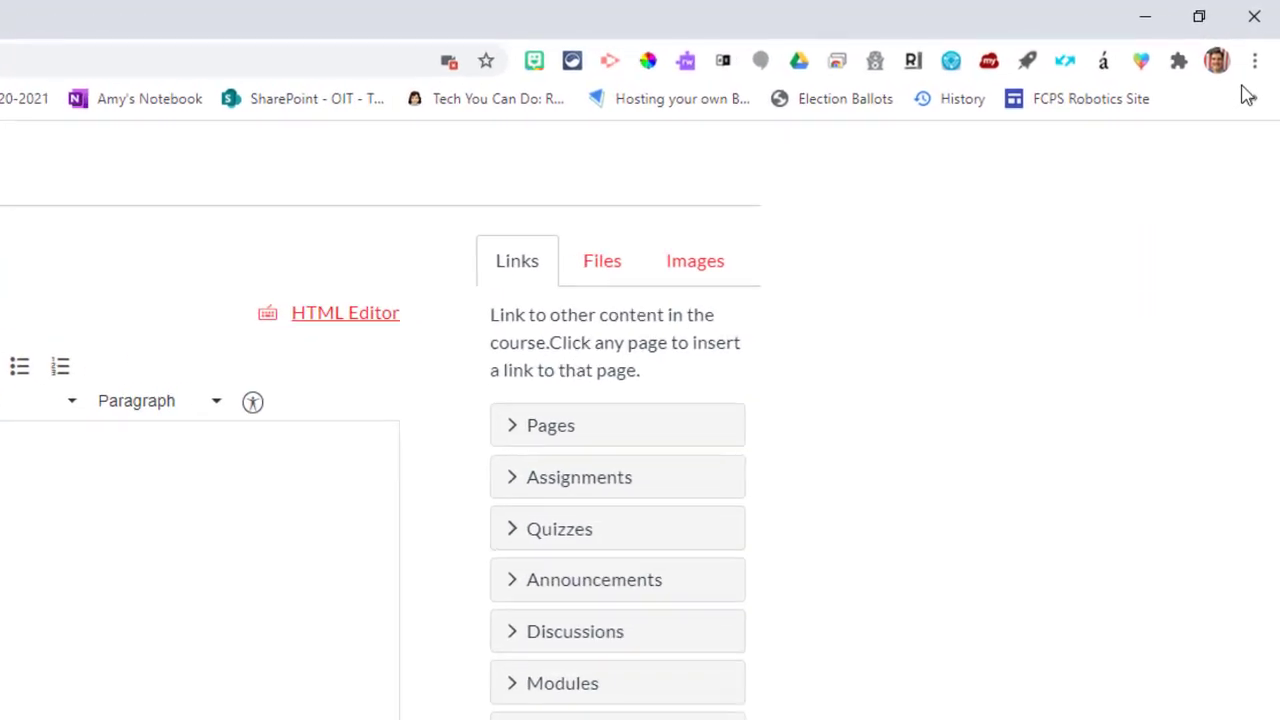
Step: Go to Chrome Settings and scroll down to the Site Settings permissions list
{"action": "left_click", "coordinate": [1253, 61]}
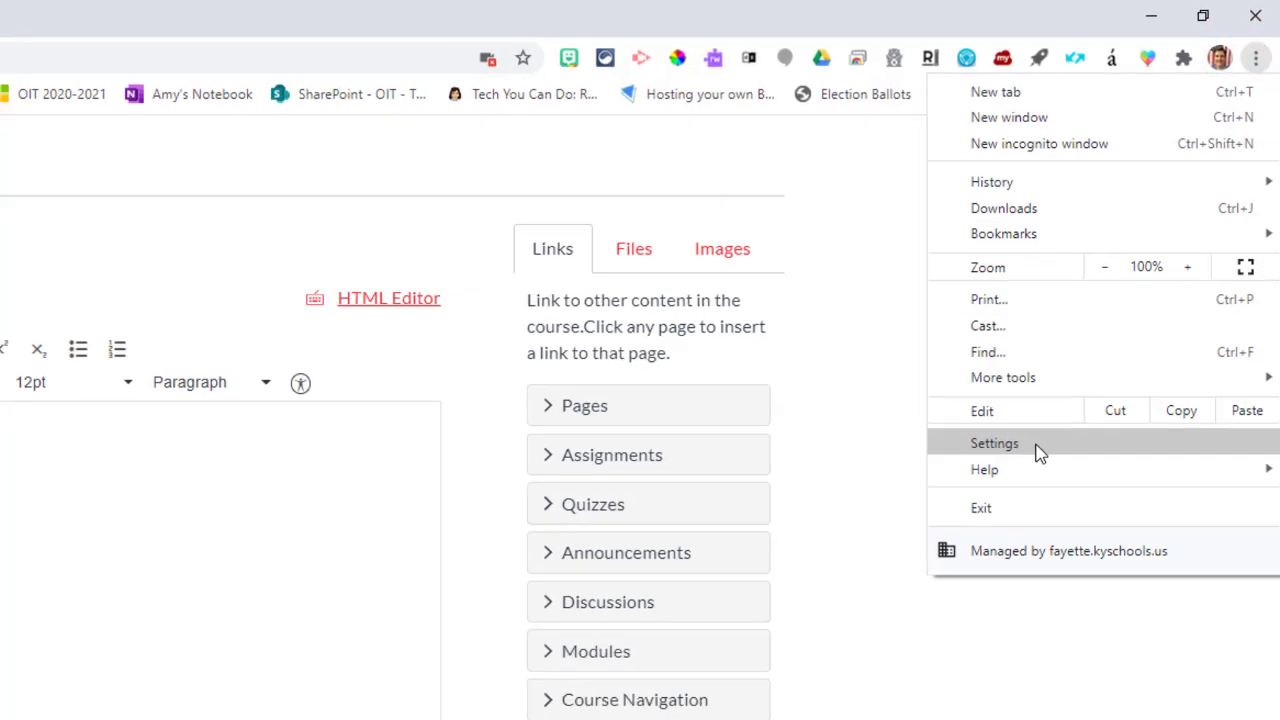
{"action": "left_click", "coordinate": [994, 443]}
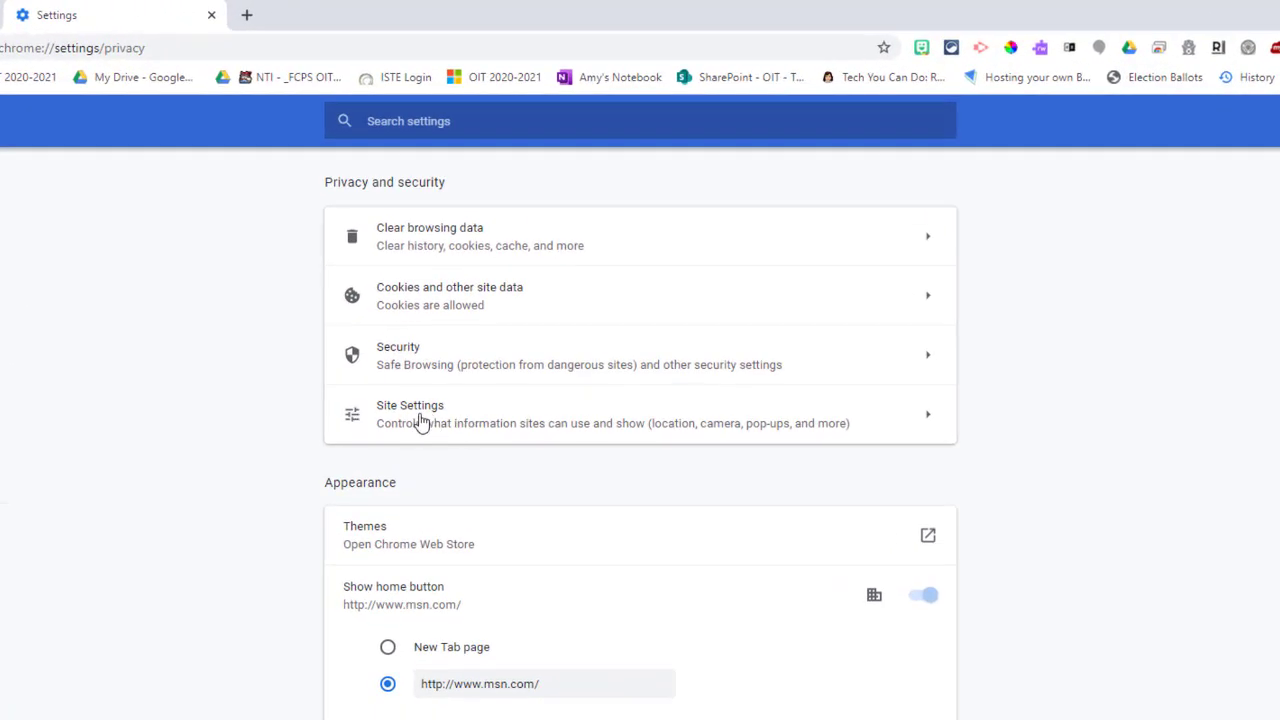
{"action": "mouse_move", "coordinate": [602, 423]}
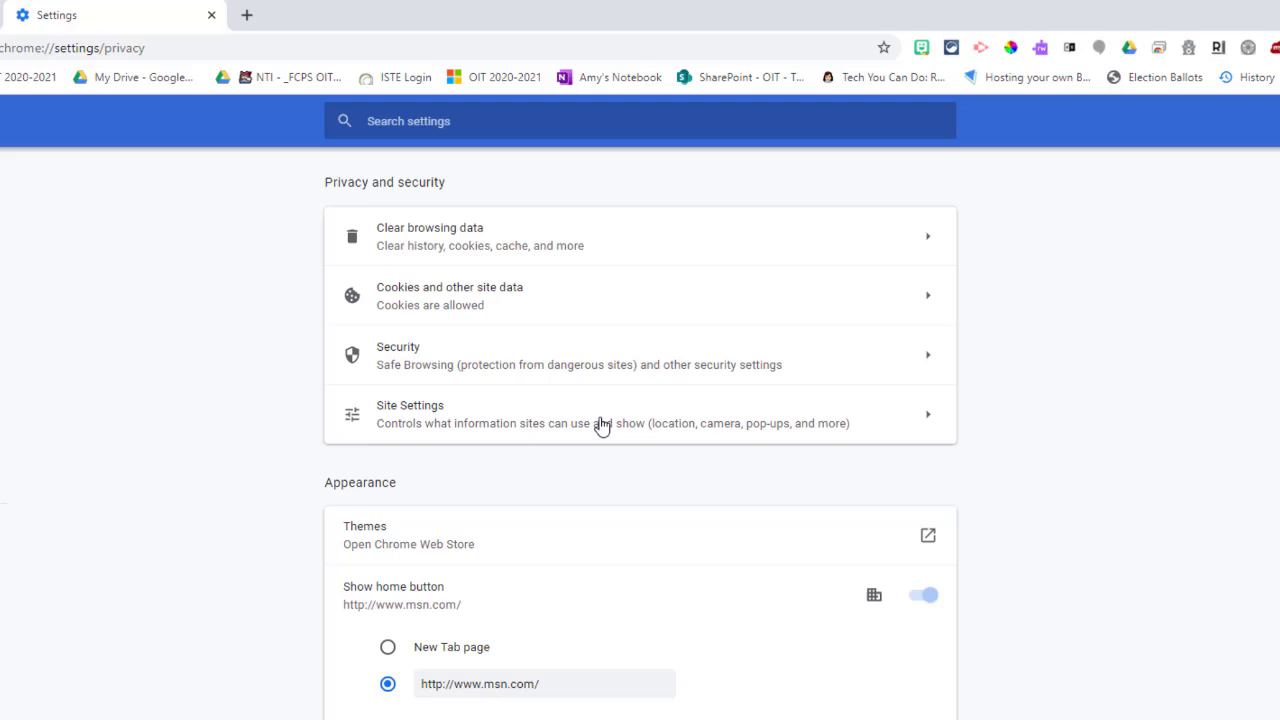
{"action": "mouse_move", "coordinate": [926, 422]}
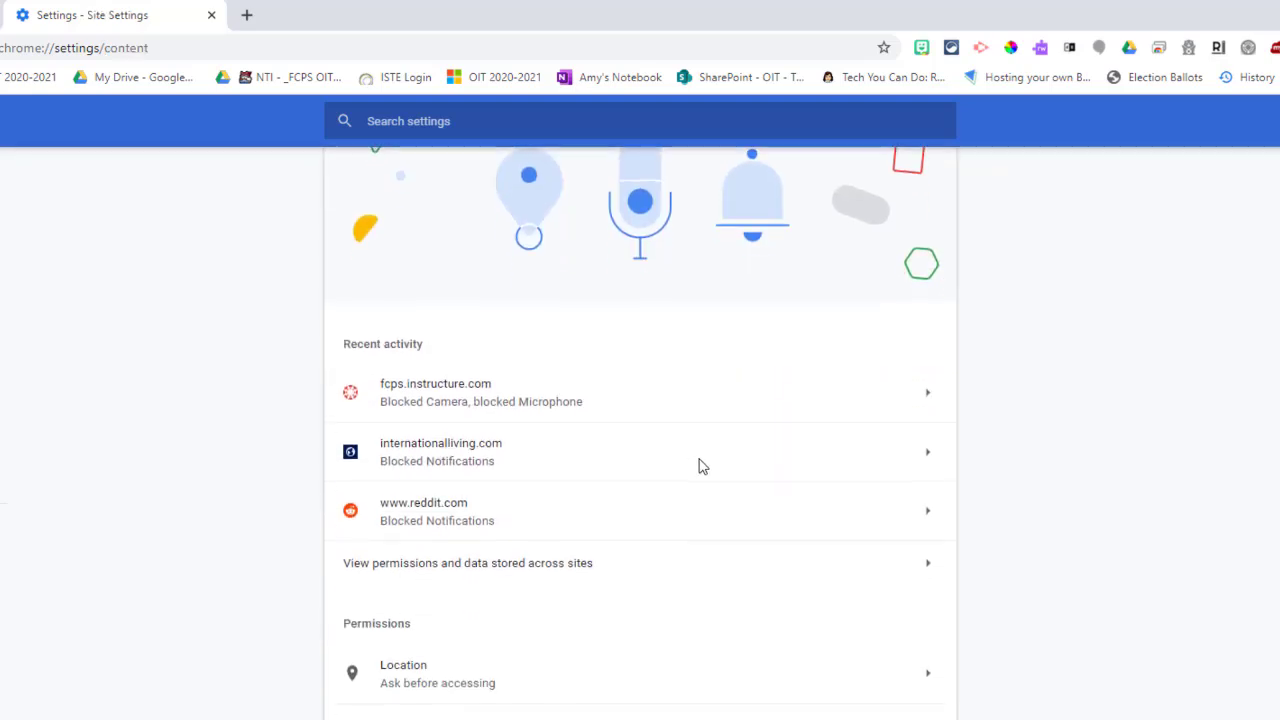
{"action": "scroll", "scroll_direction": "down", "scroll_amount": 3}
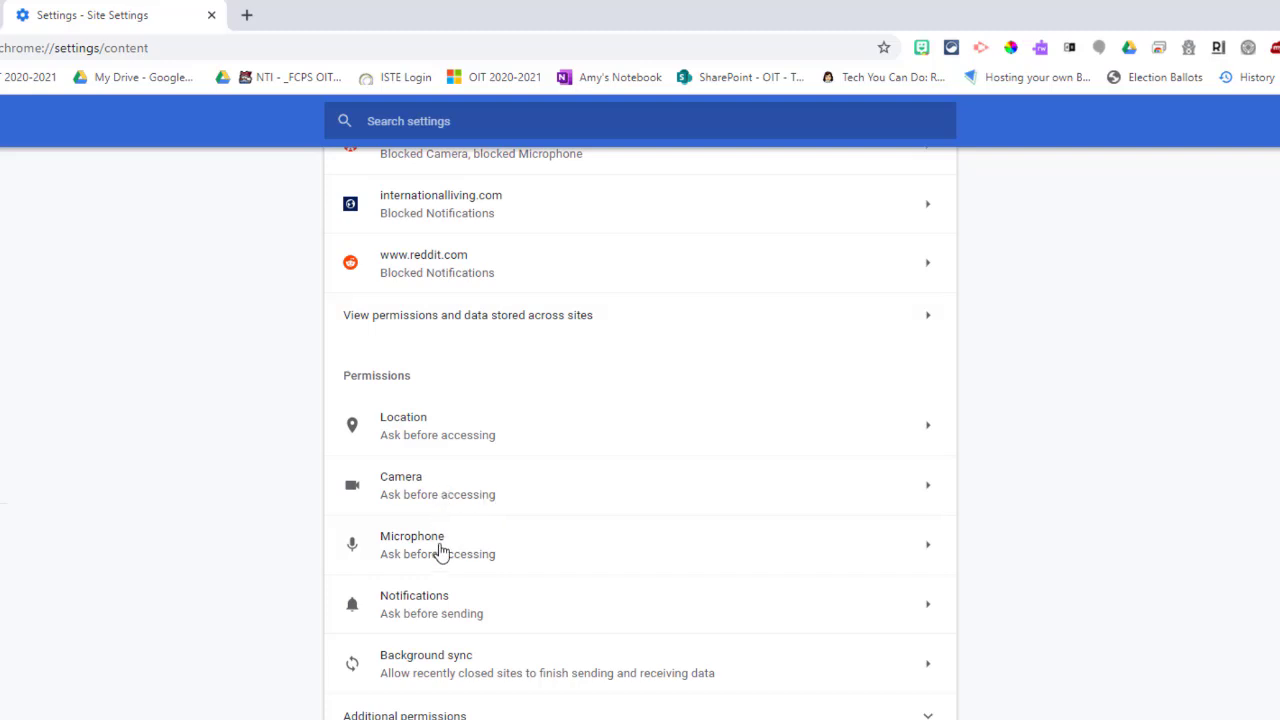
{"action": "mouse_move", "coordinate": [928, 495]}
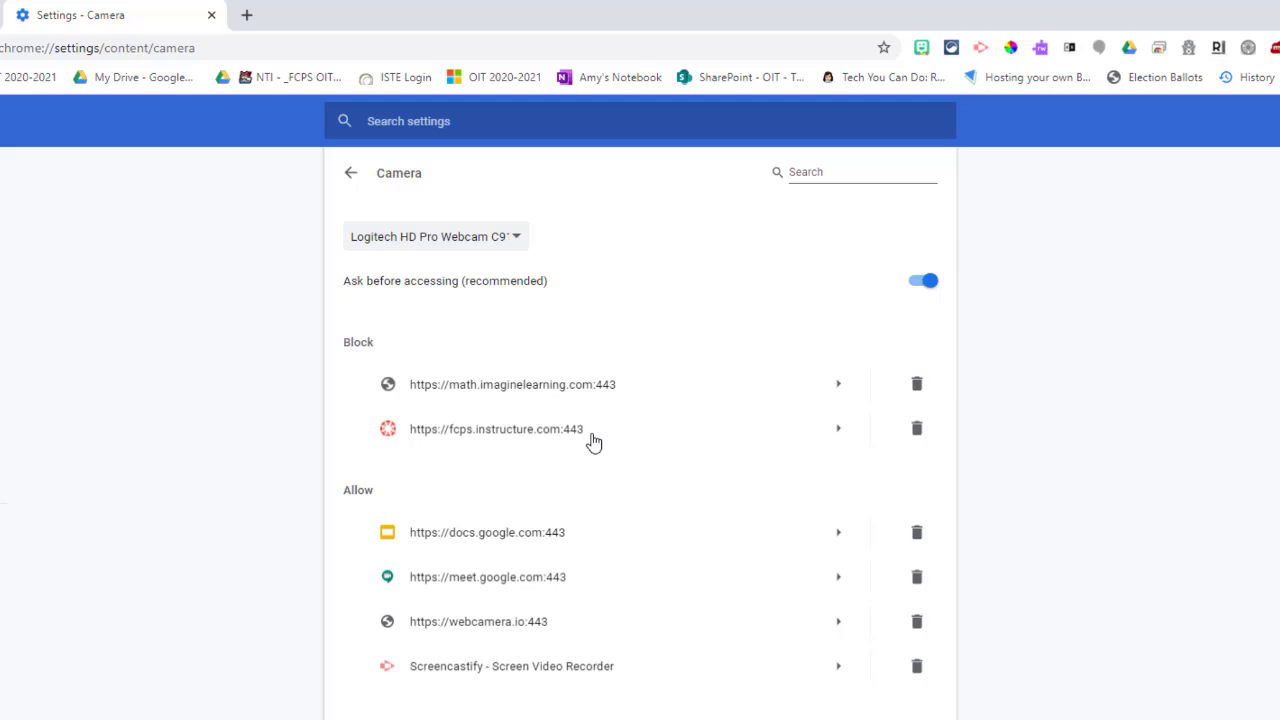
{"action": "mouse_move", "coordinate": [532, 436]}
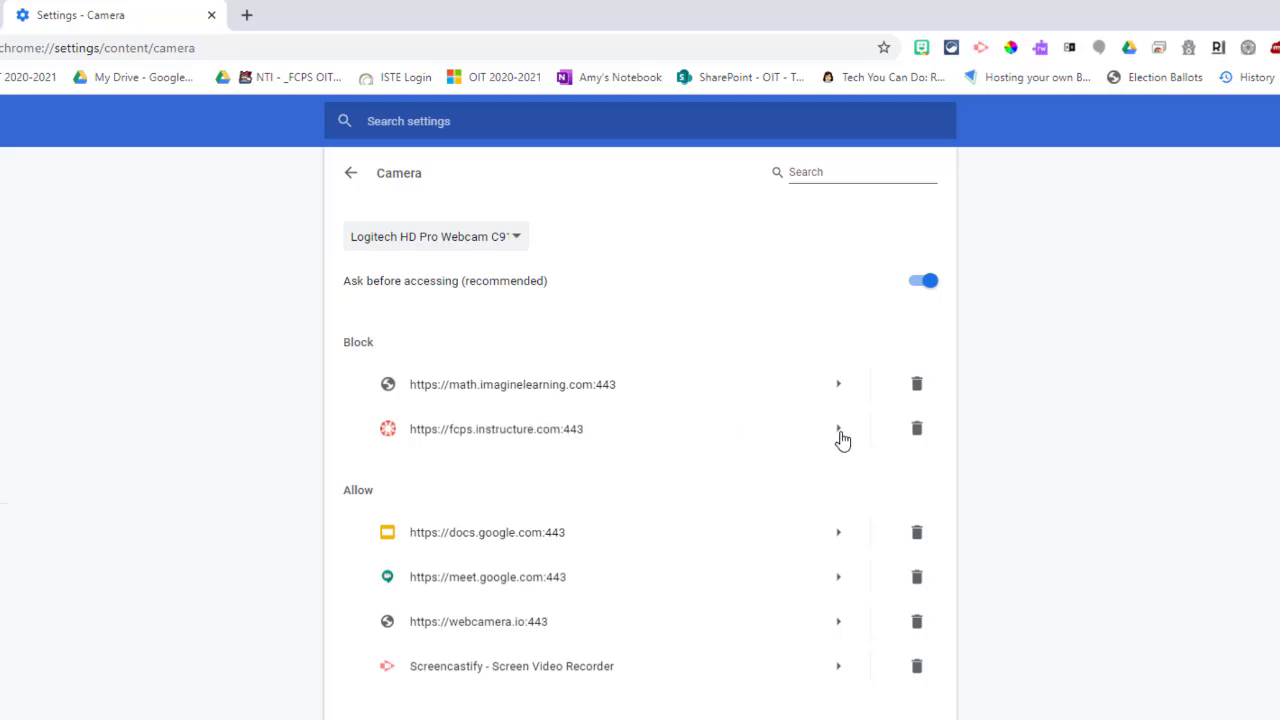
{"action": "mouse_move", "coordinate": [523, 443]}
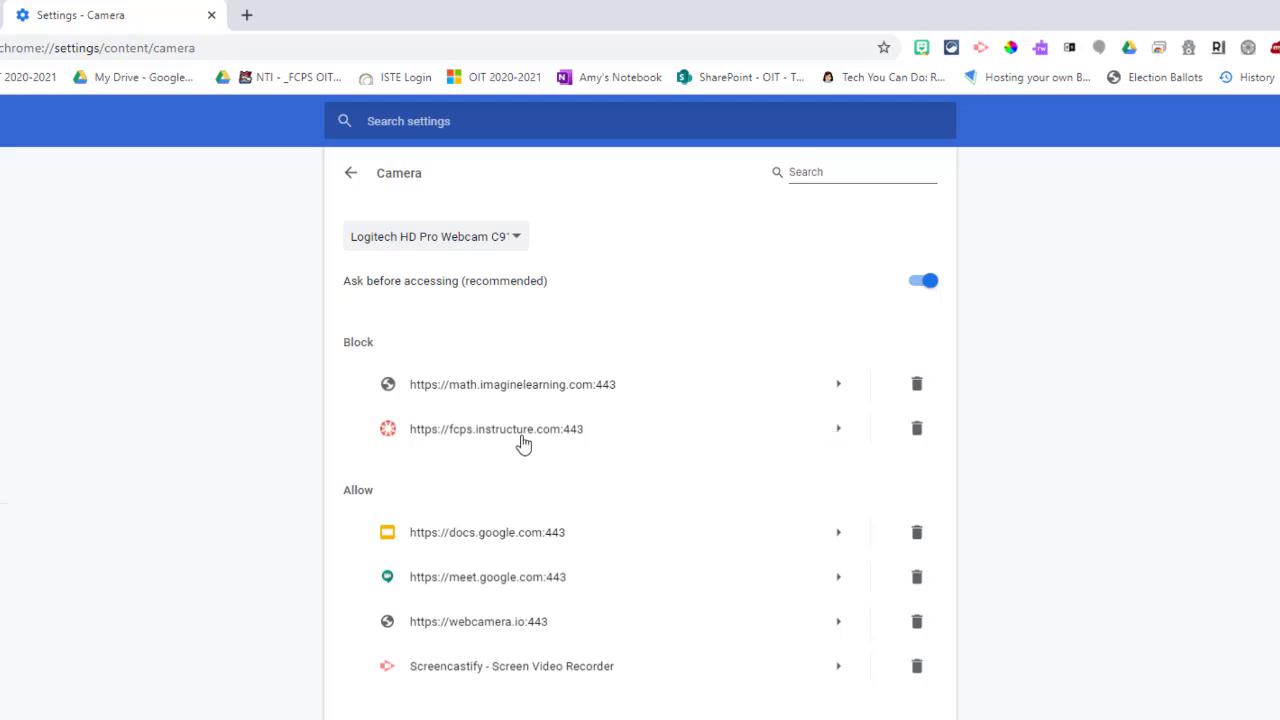
{"action": "left_click", "coordinate": [836, 428]}
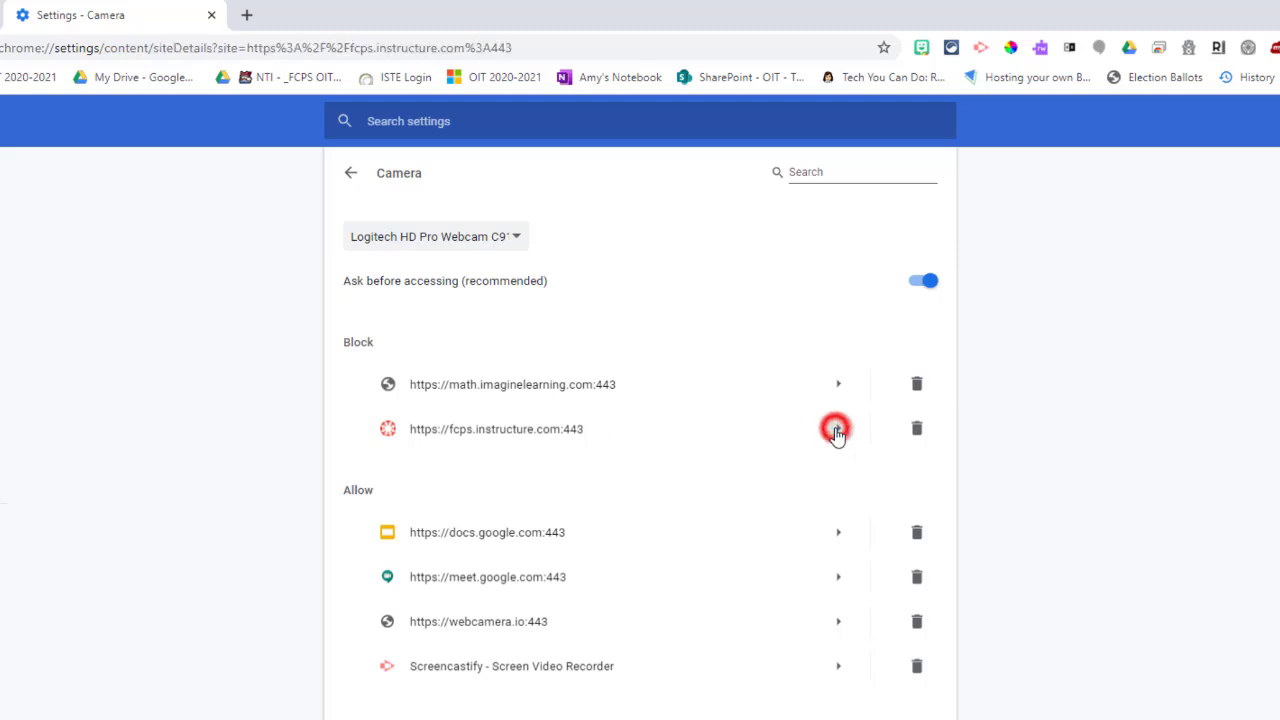
Step: Set the Camera permission for fcps.instructure.com to Allow
{"action": "left_click", "coordinate": [837, 429]}
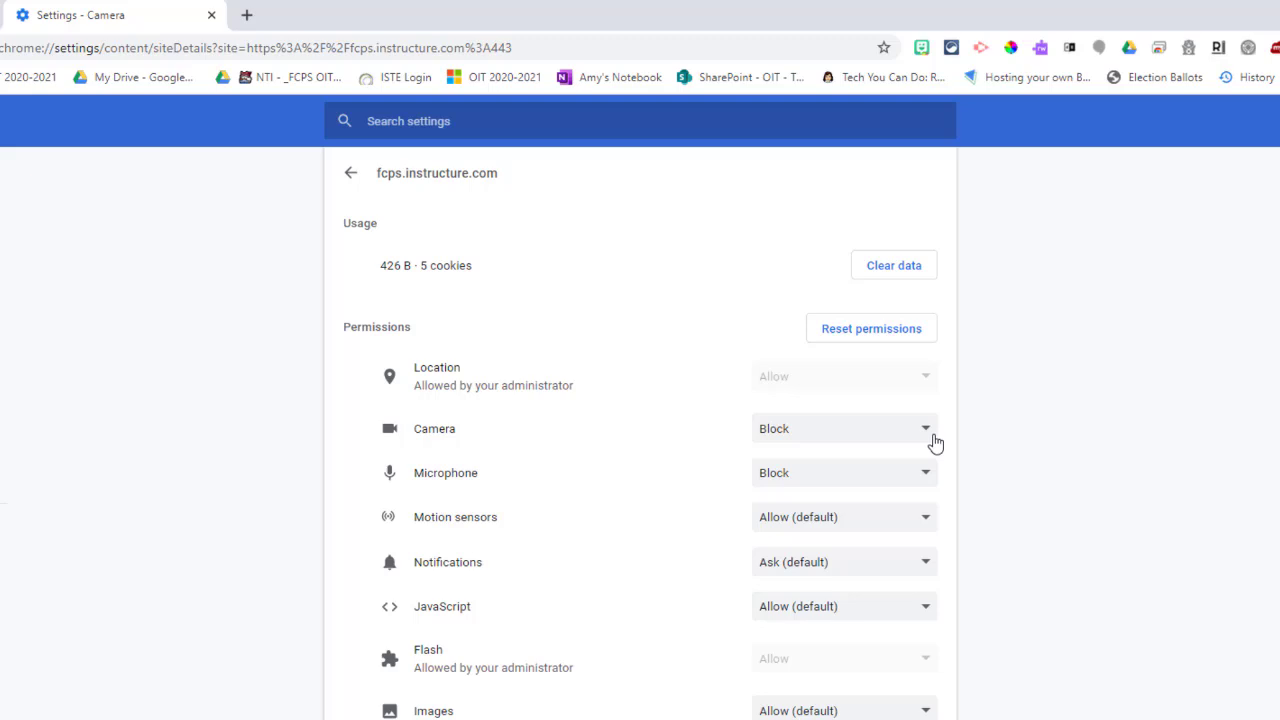
{"action": "left_click", "coordinate": [843, 427]}
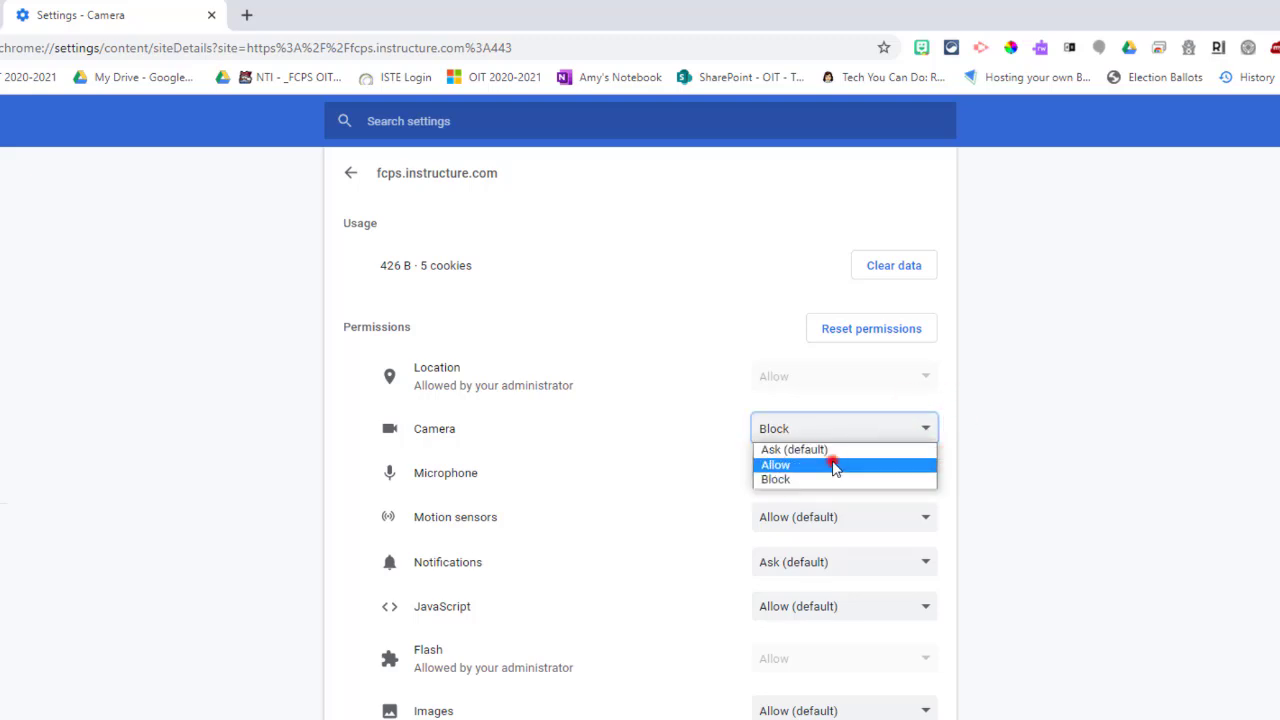
{"action": "left_click", "coordinate": [806, 464]}
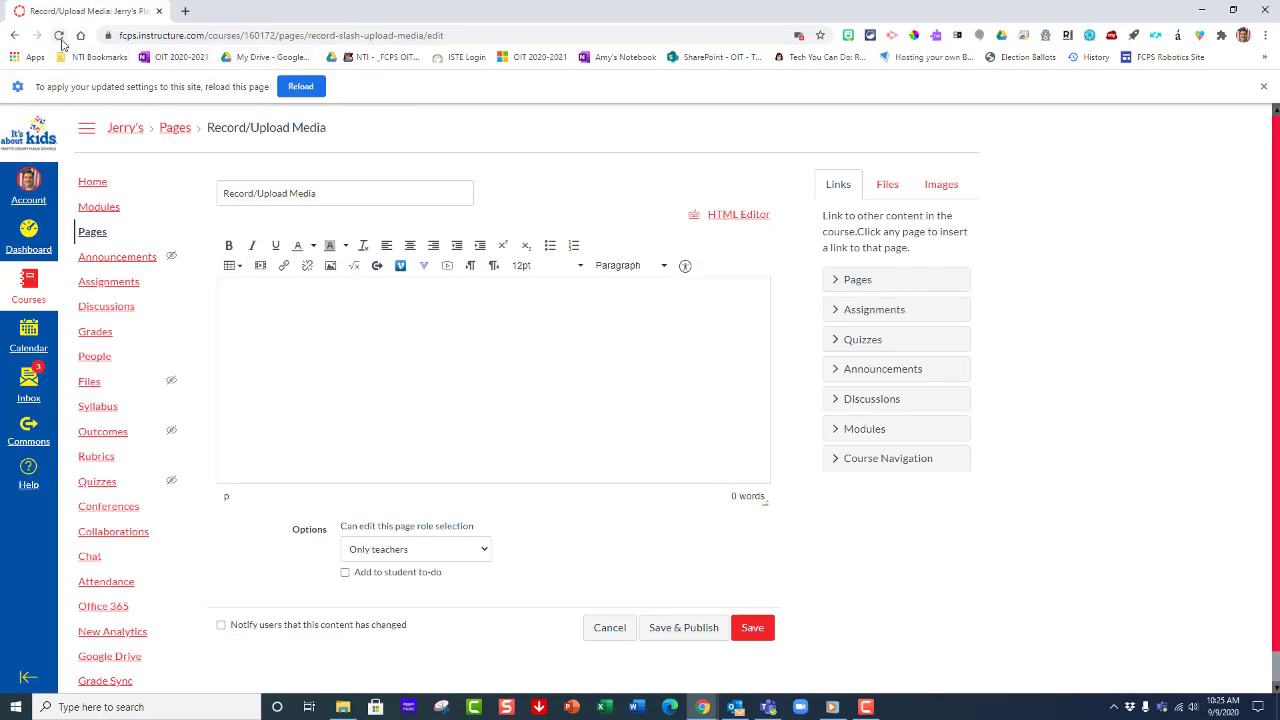
Step: Reload the Record/Upload Media page, confirming despite unsaved changes
{"action": "left_click", "coordinate": [61, 35]}
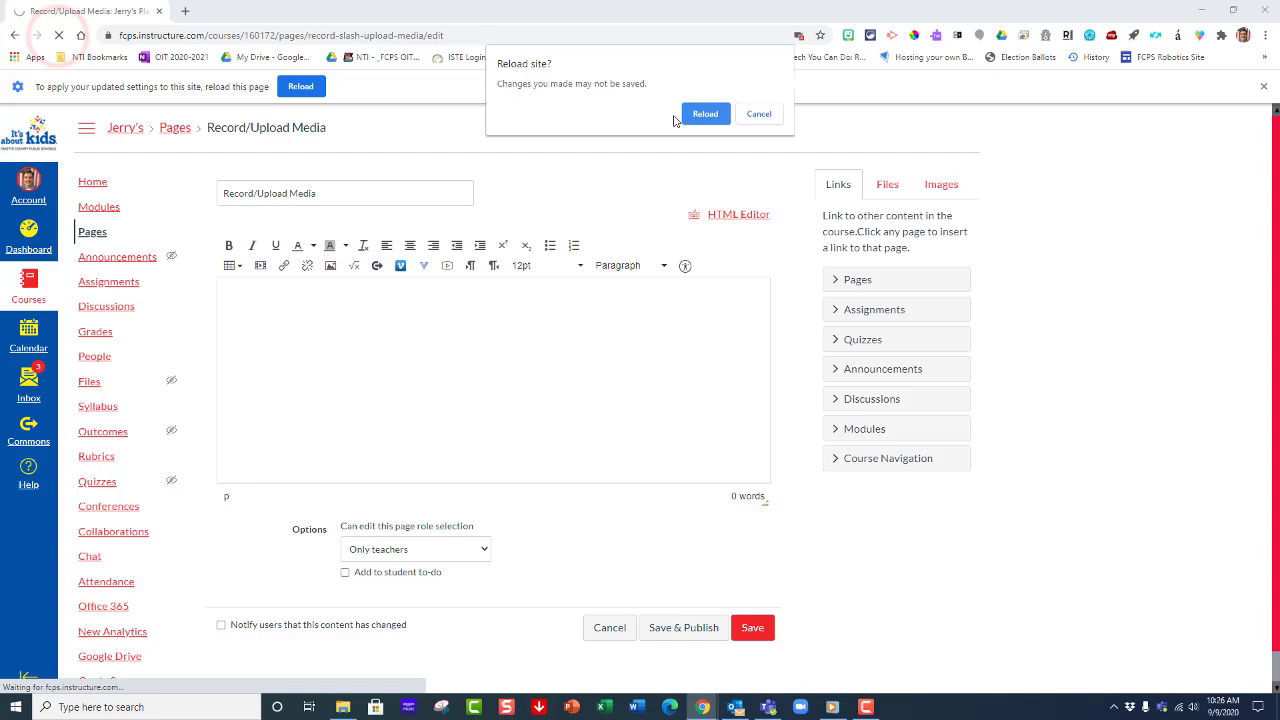
{"action": "left_click", "coordinate": [705, 113]}
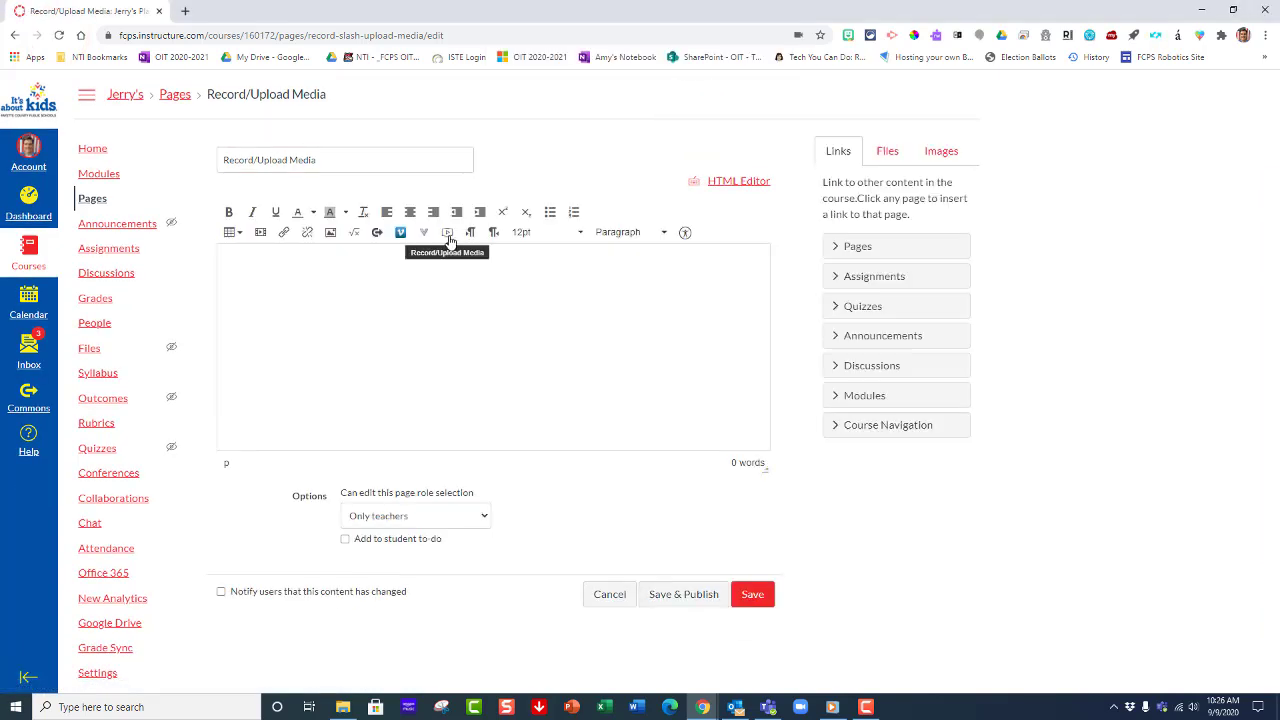
{"action": "left_click", "coordinate": [447, 232]}
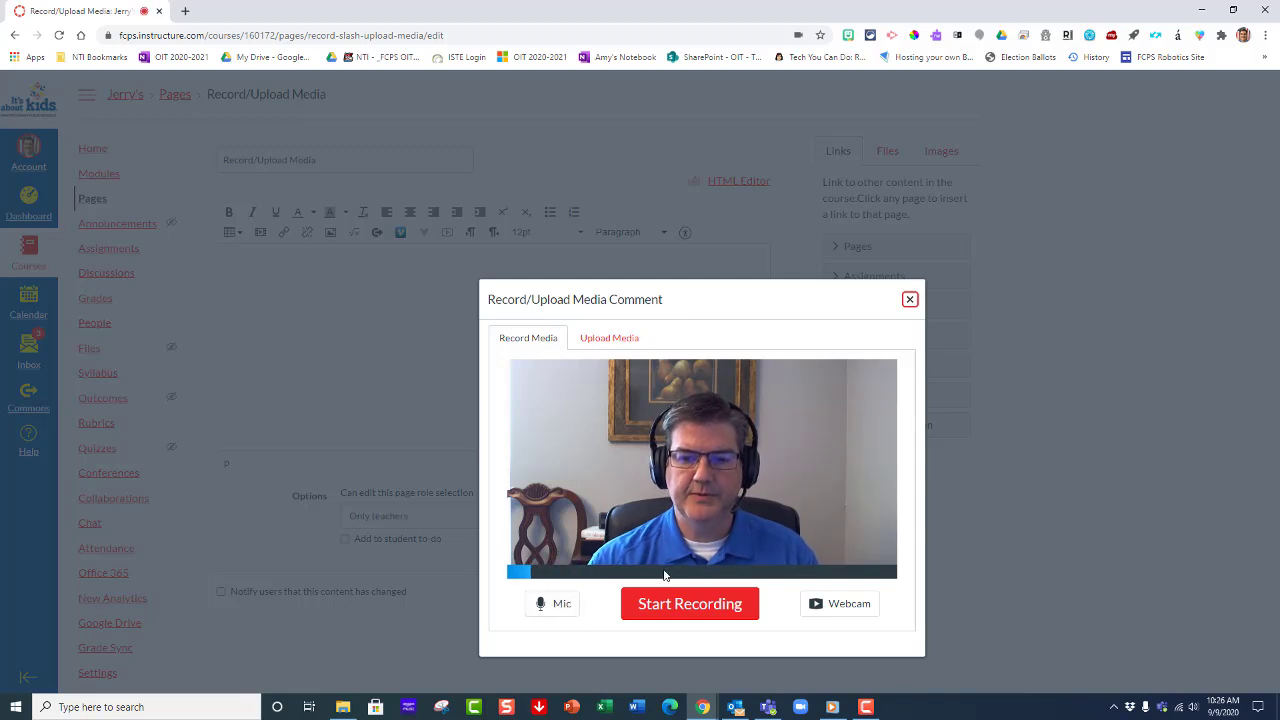
{"action": "left_click", "coordinate": [909, 299]}
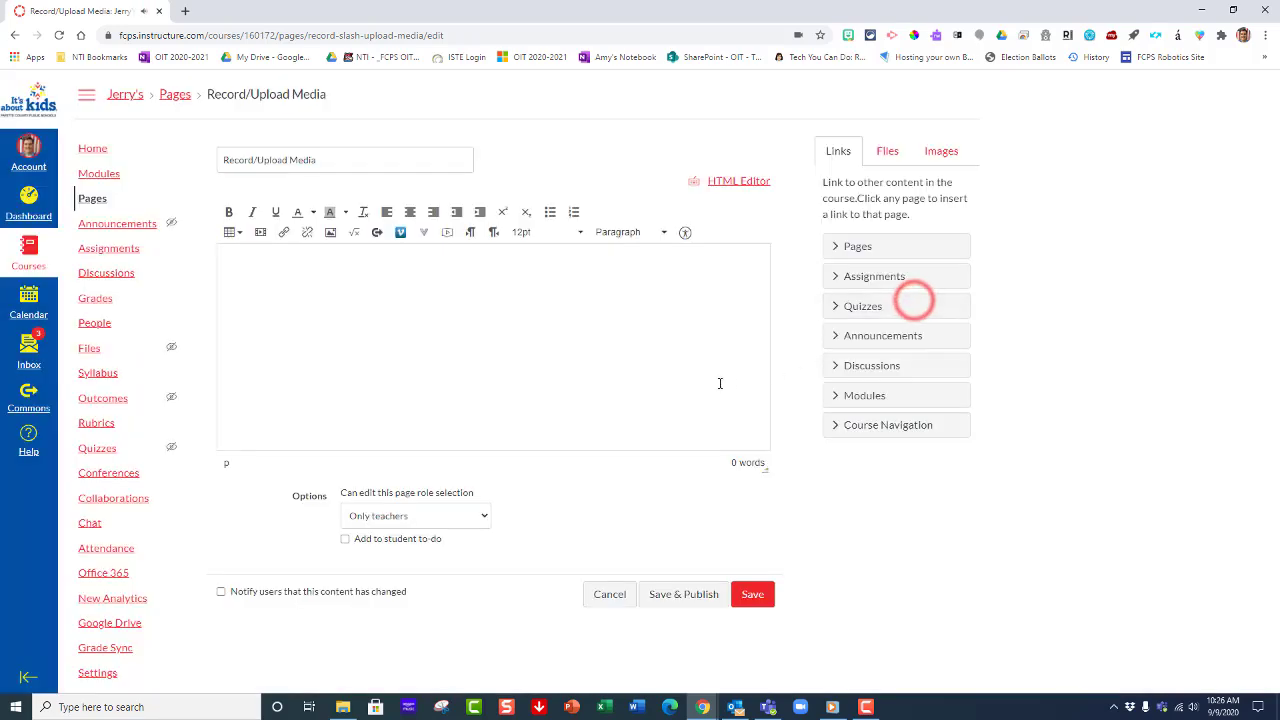